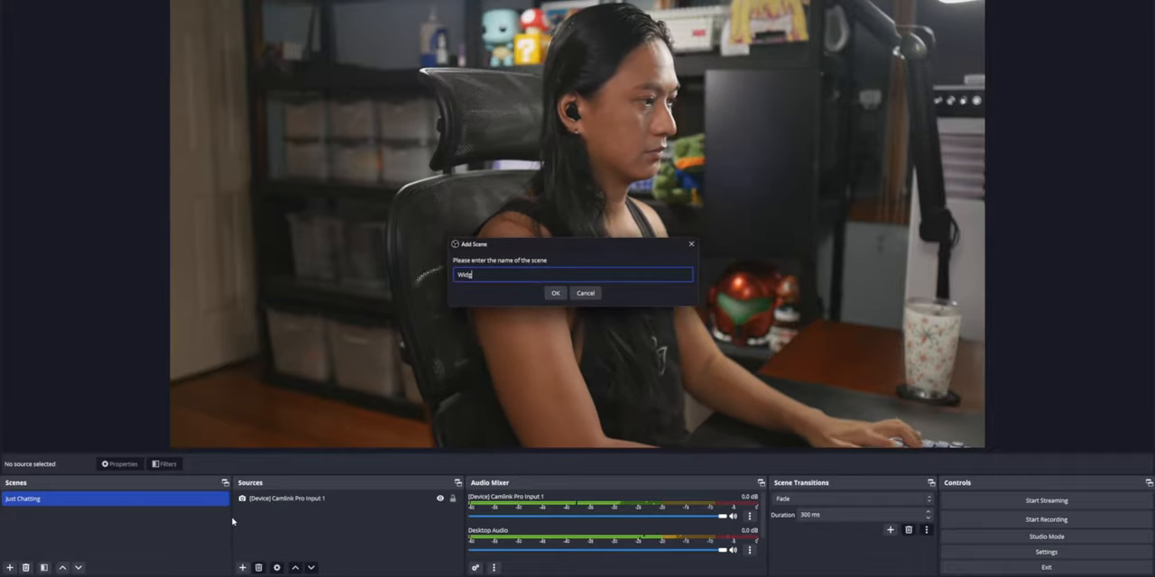
Add a new 'Widget | Game Boy Camera' scene from the Add Scene dialog.
type("et")
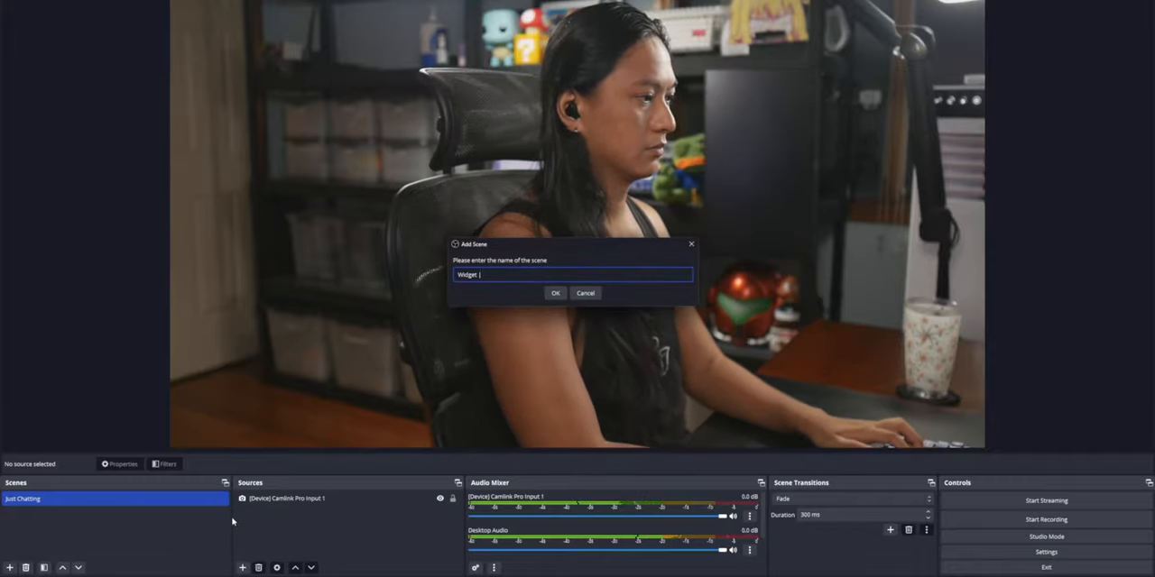
left_click(556, 292)
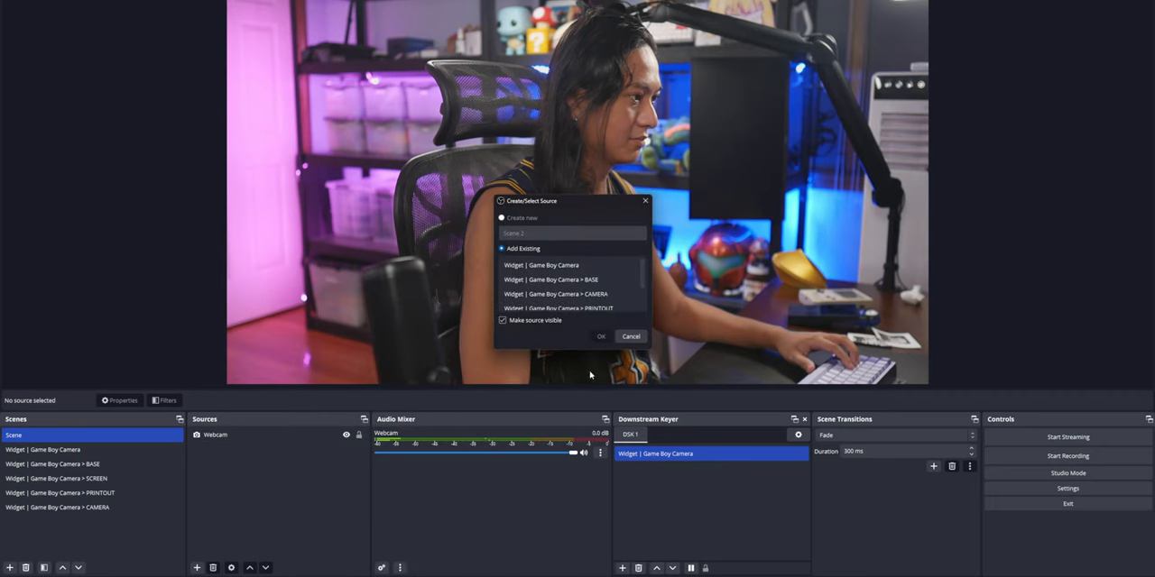
Add the existing 'Widget | Game Boy Camera > BASE' scene as a source and drag the Game Boy beside the person.
left_click(601, 335)
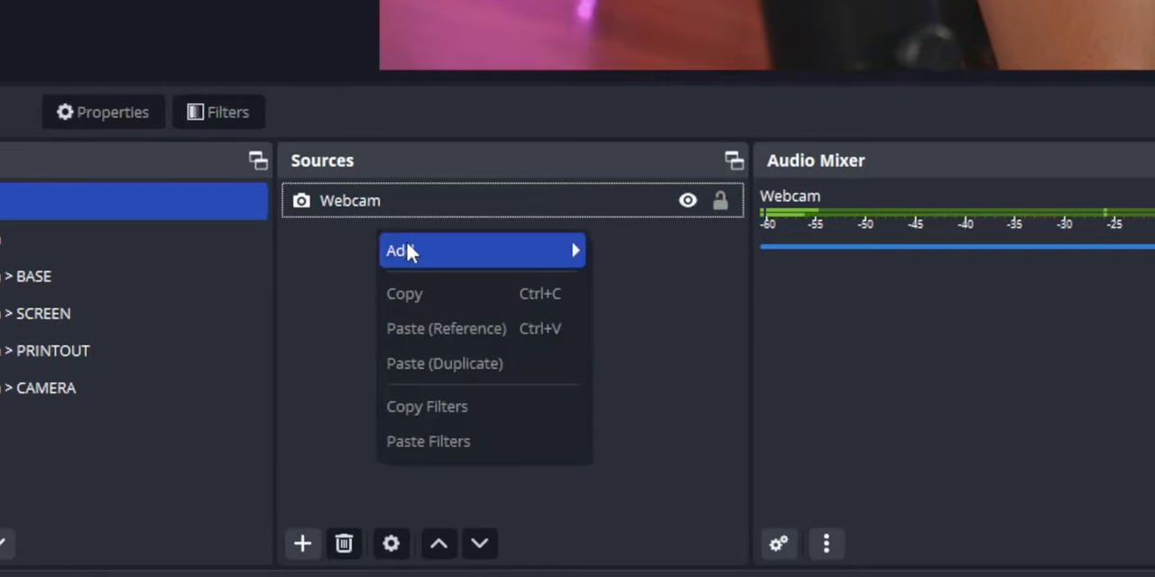
left_click(857, 314)
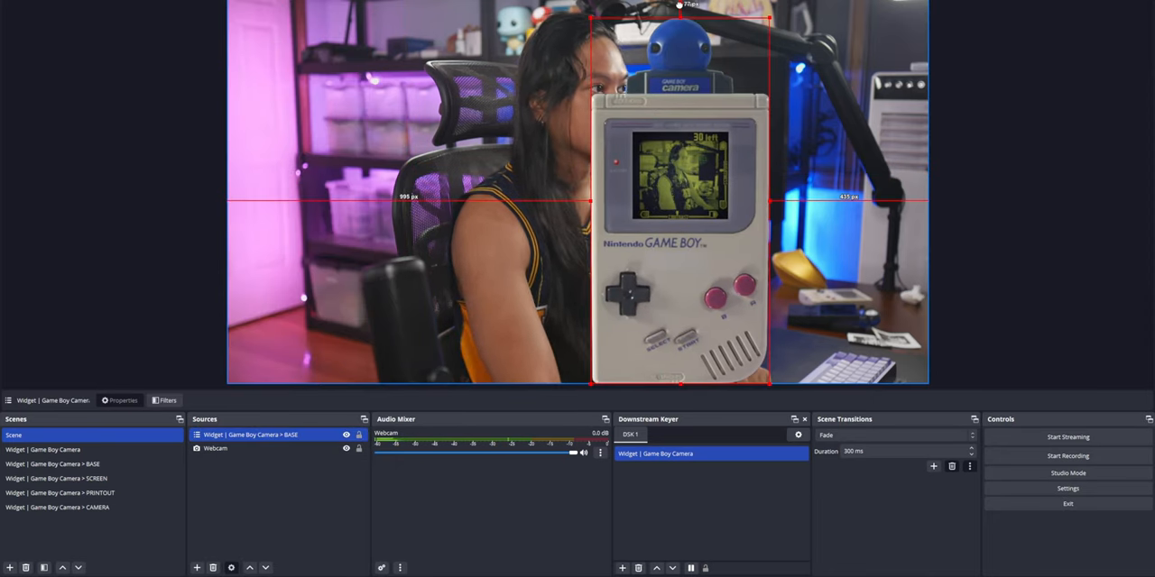
left_click_drag(682, 194, 826, 194)
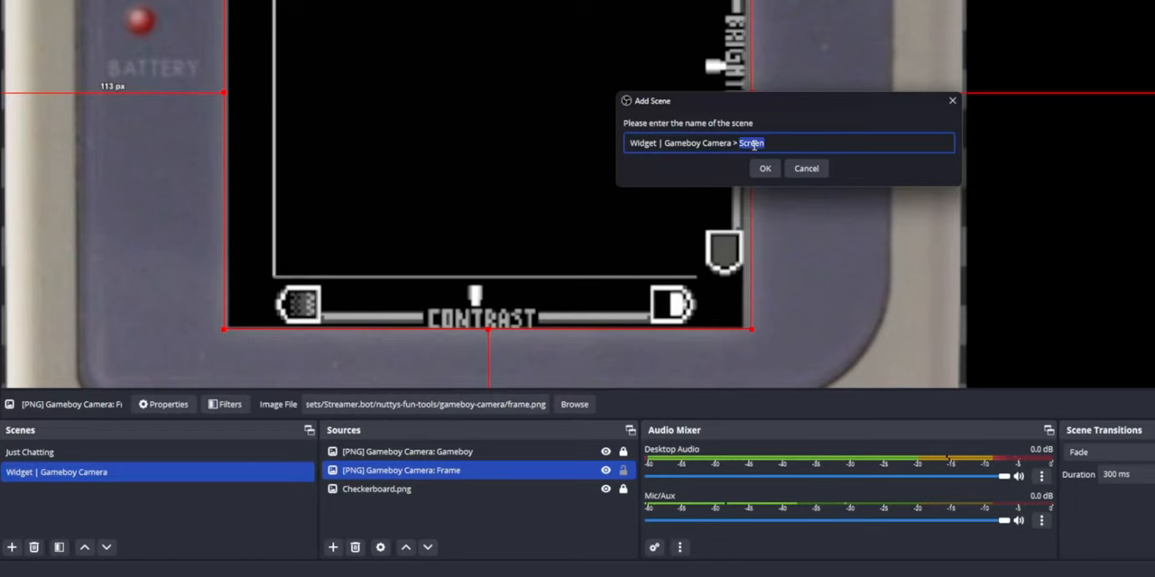
Create the 'Widget | Gameboy Camera > SCREEN' scene for the frame, cloned camera and checkerboard.
left_click(764, 168)
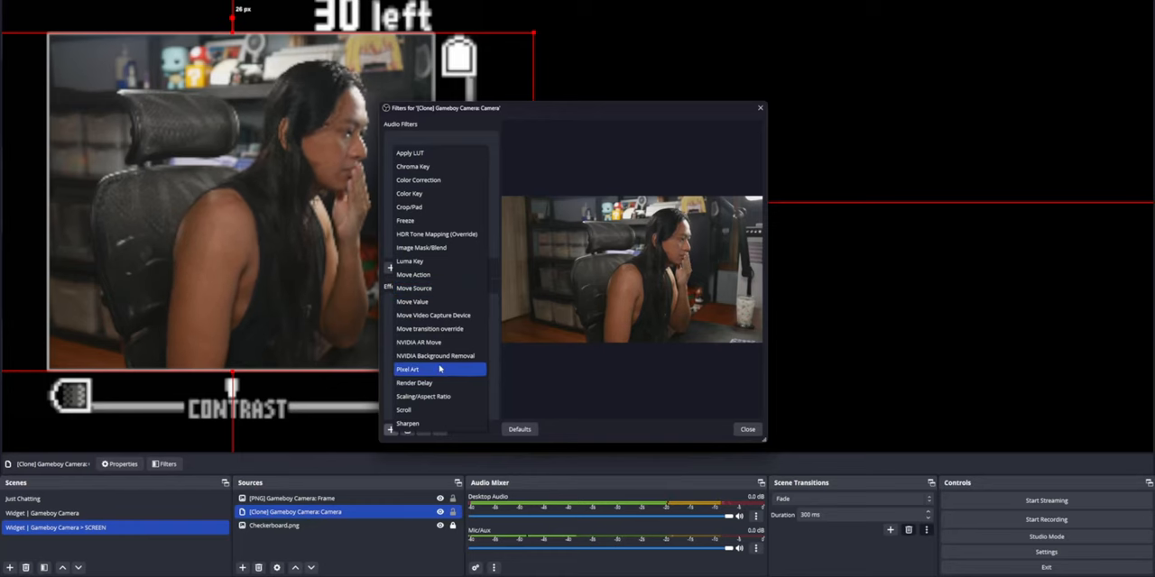
Give the cloned camera a Pixel Art filter and Color Correction with Saturation -1.00.
left_click(408, 369)
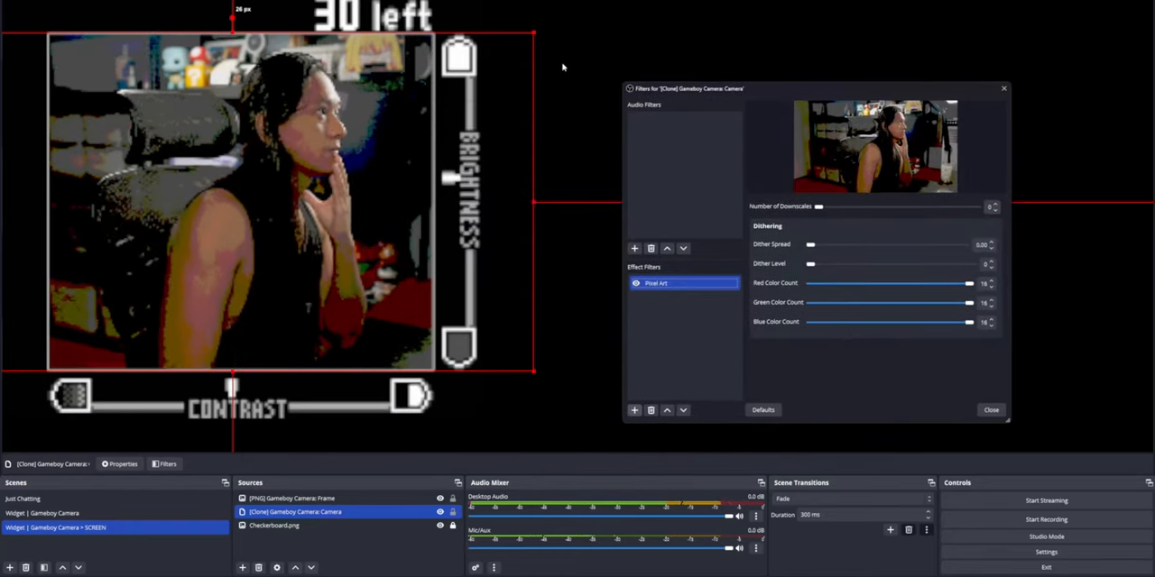
mouse_move(655, 153)
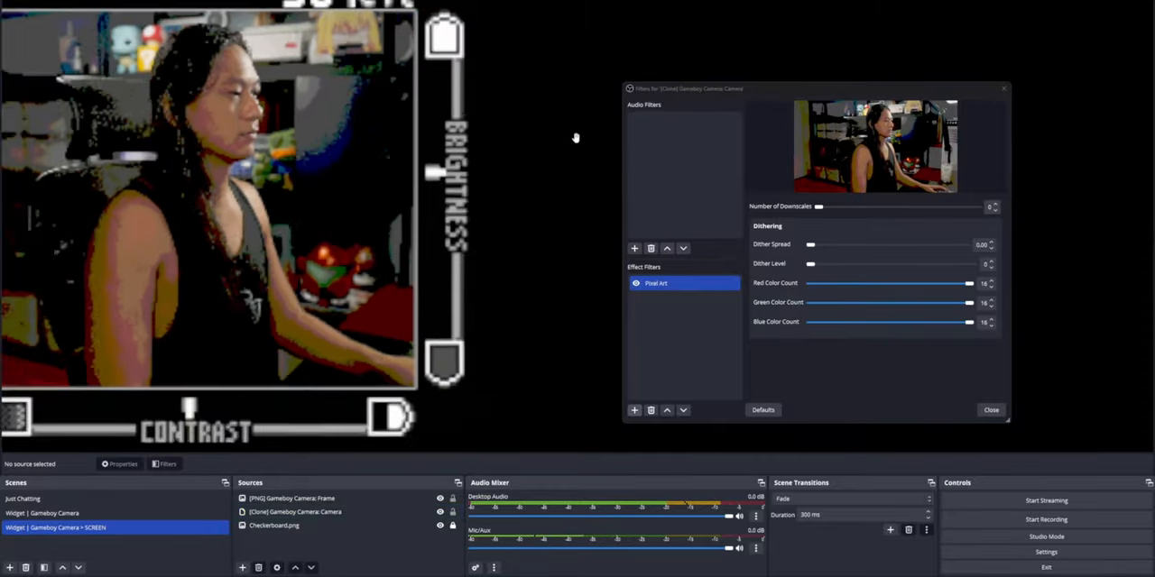
right_click(739, 266)
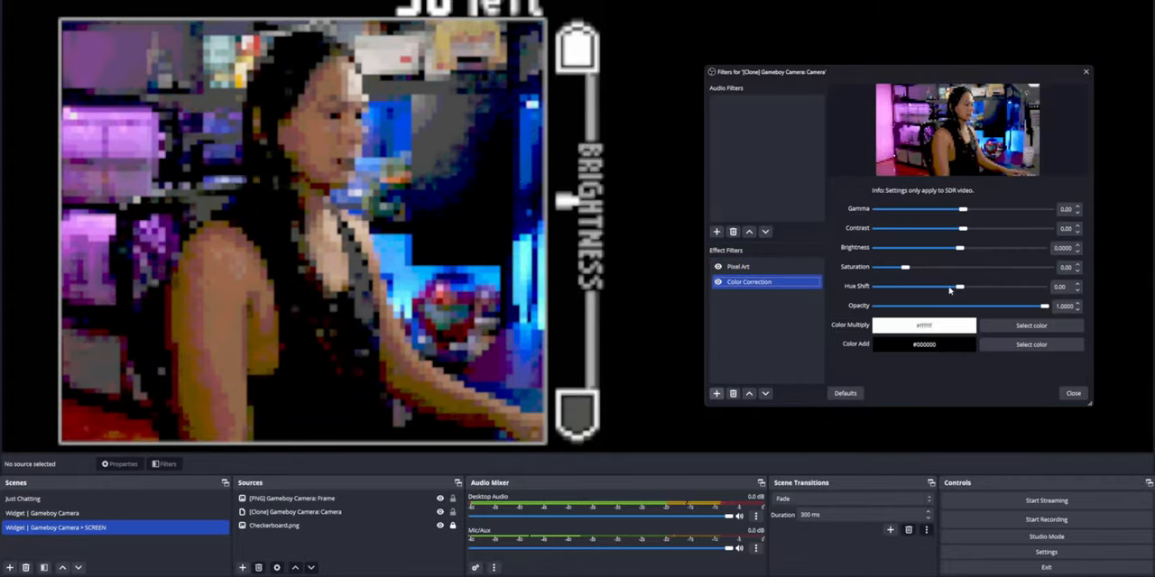
left_click_drag(905, 267, 875, 267)
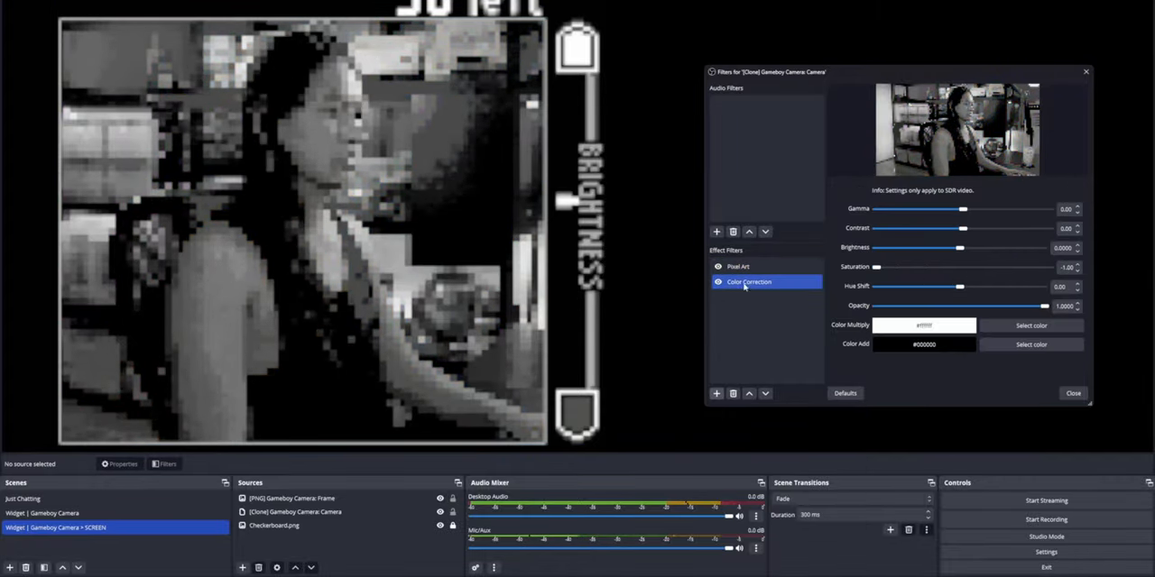